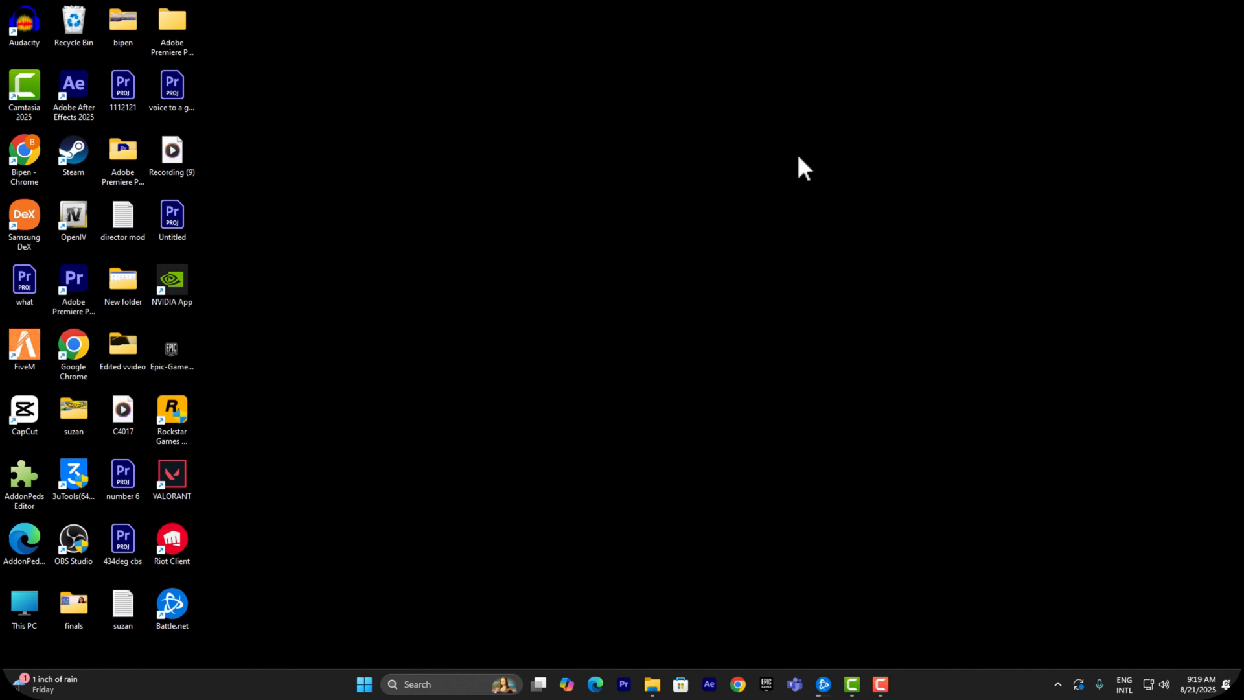
# - Bring up the Battle.net launcher and expand the MrKlutzy account menu
pyautogui.rightClick(804, 167)
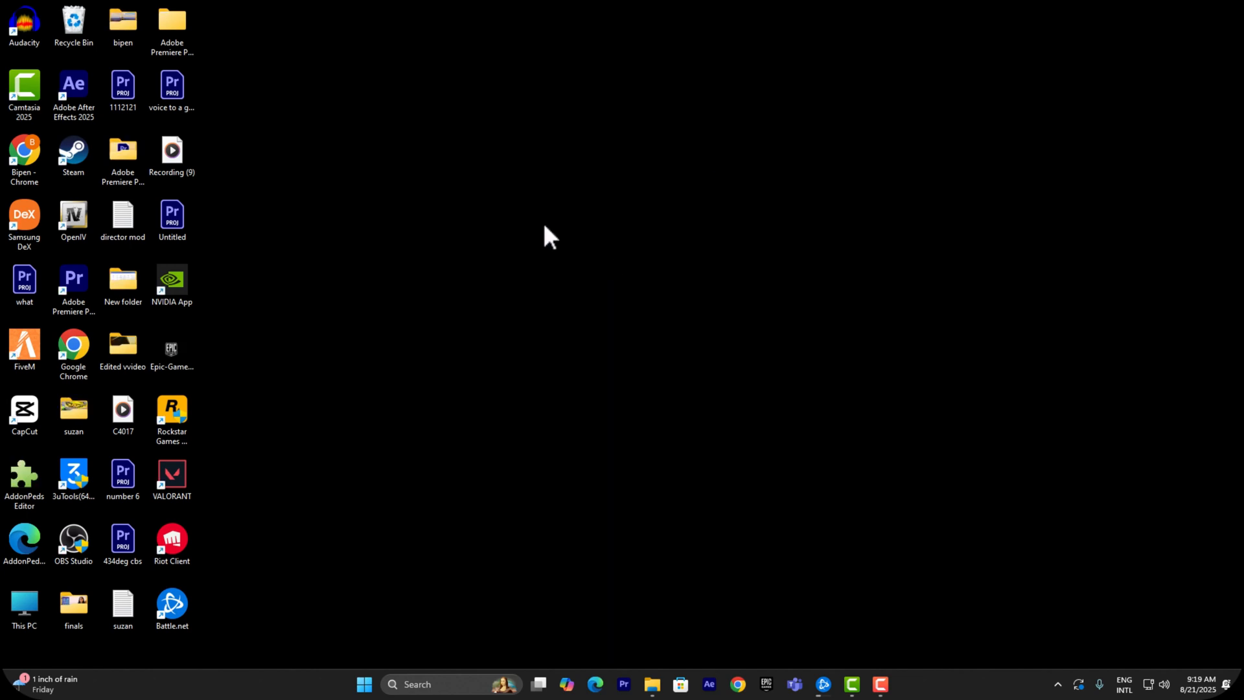
pyautogui.moveTo(823, 685)
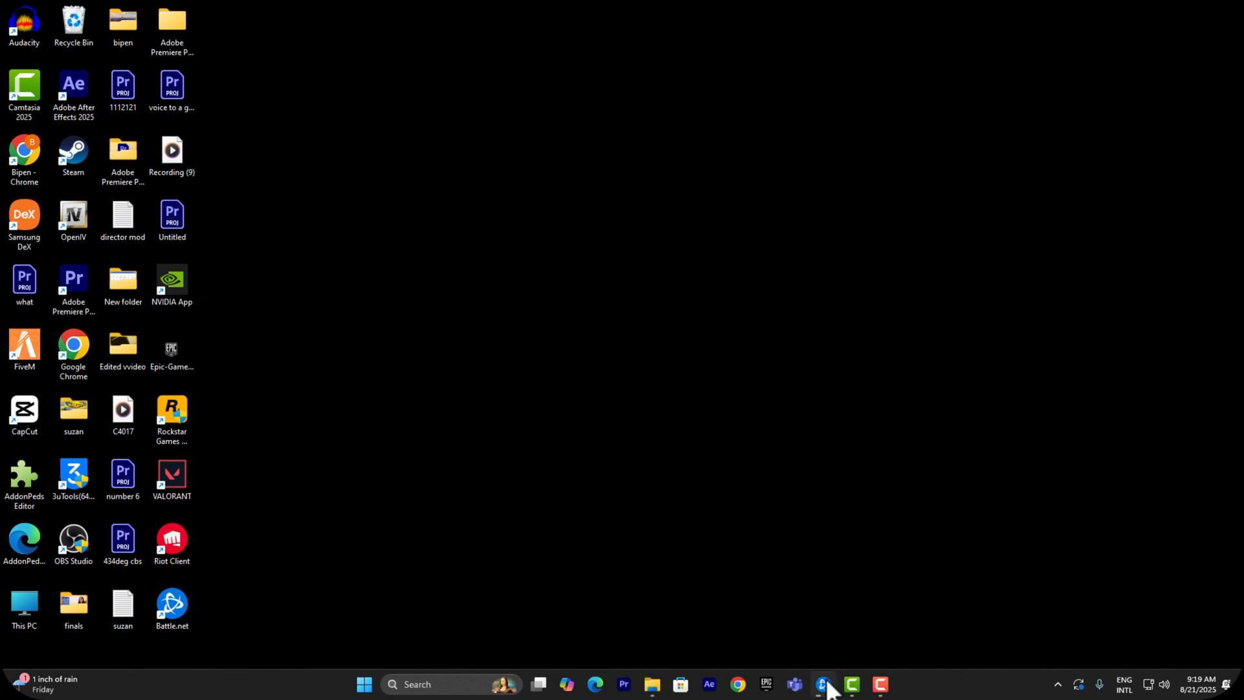
pyautogui.click(823, 685)
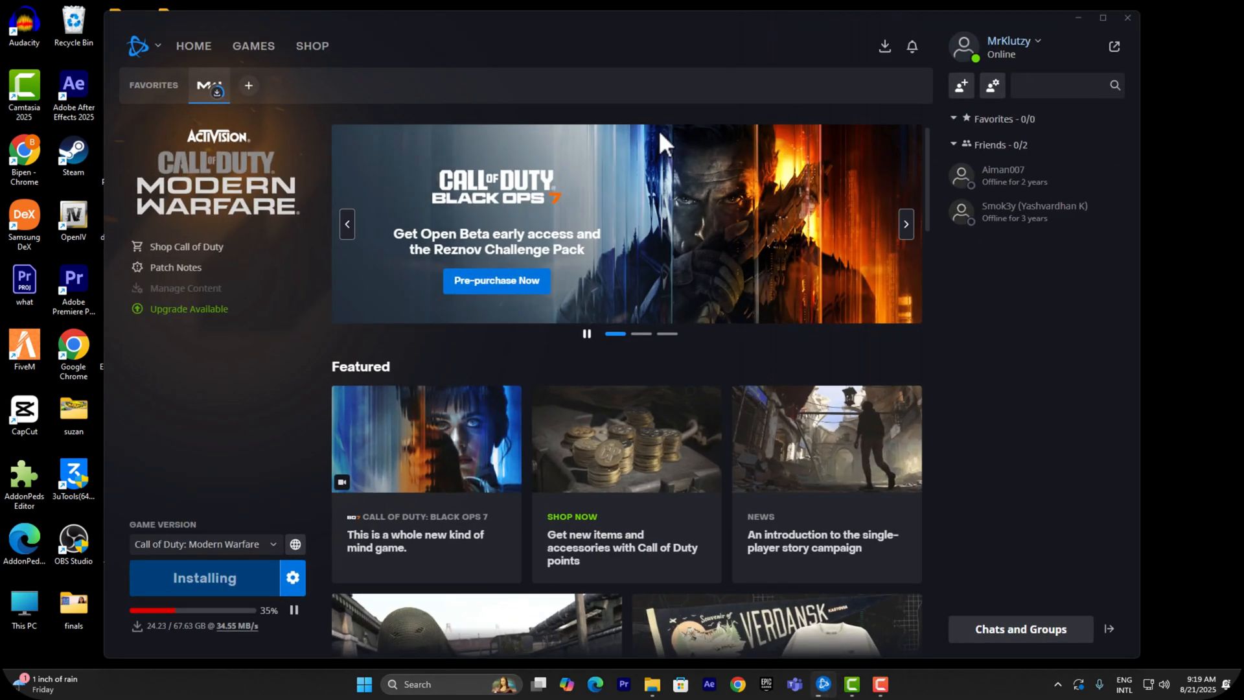
pyautogui.moveTo(930, 385)
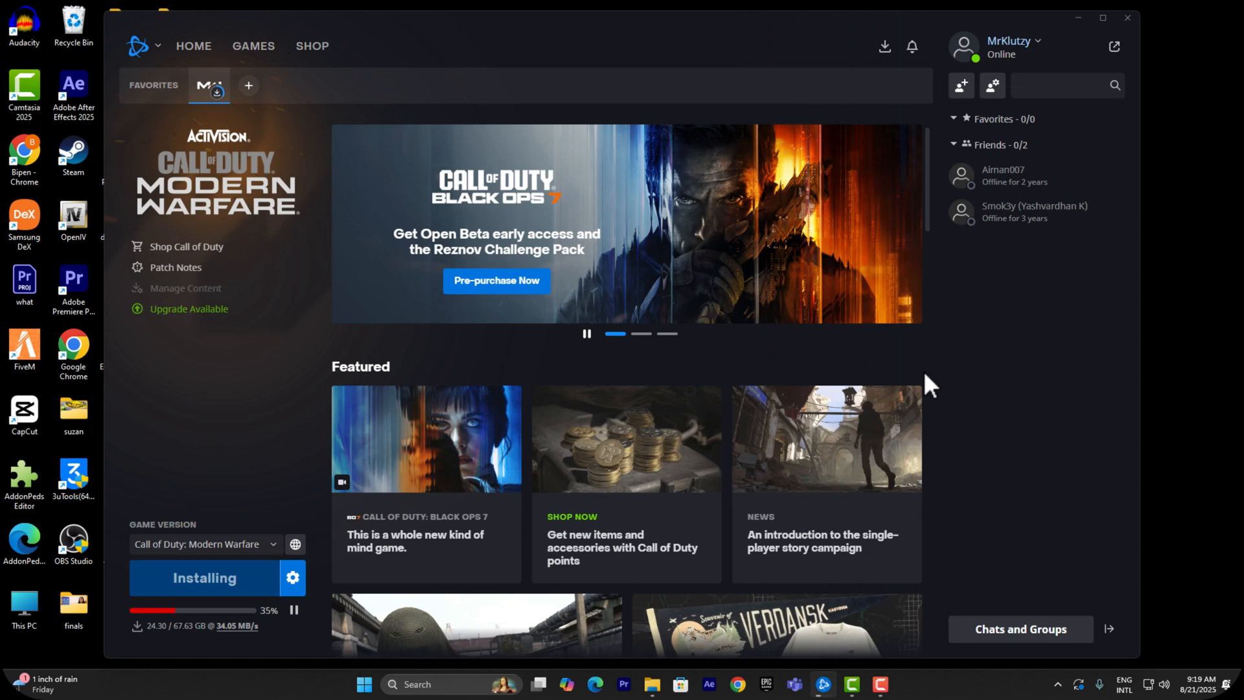
pyautogui.moveTo(888, 147)
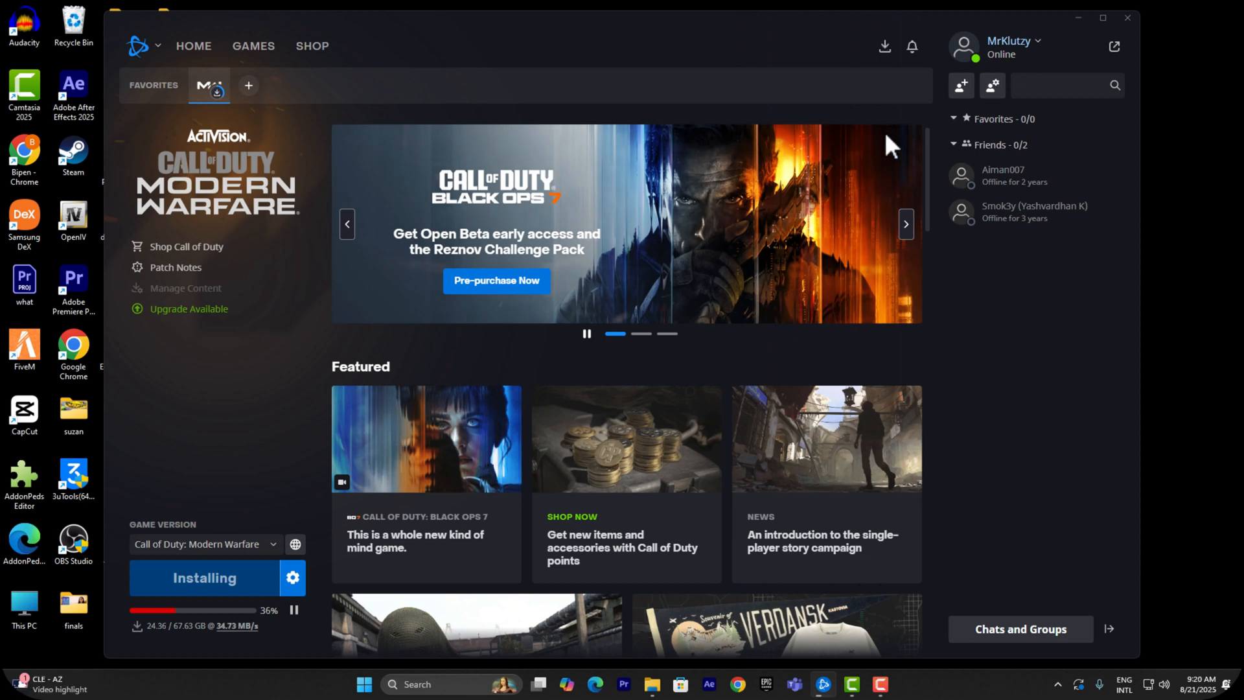
pyautogui.moveTo(914, 151)
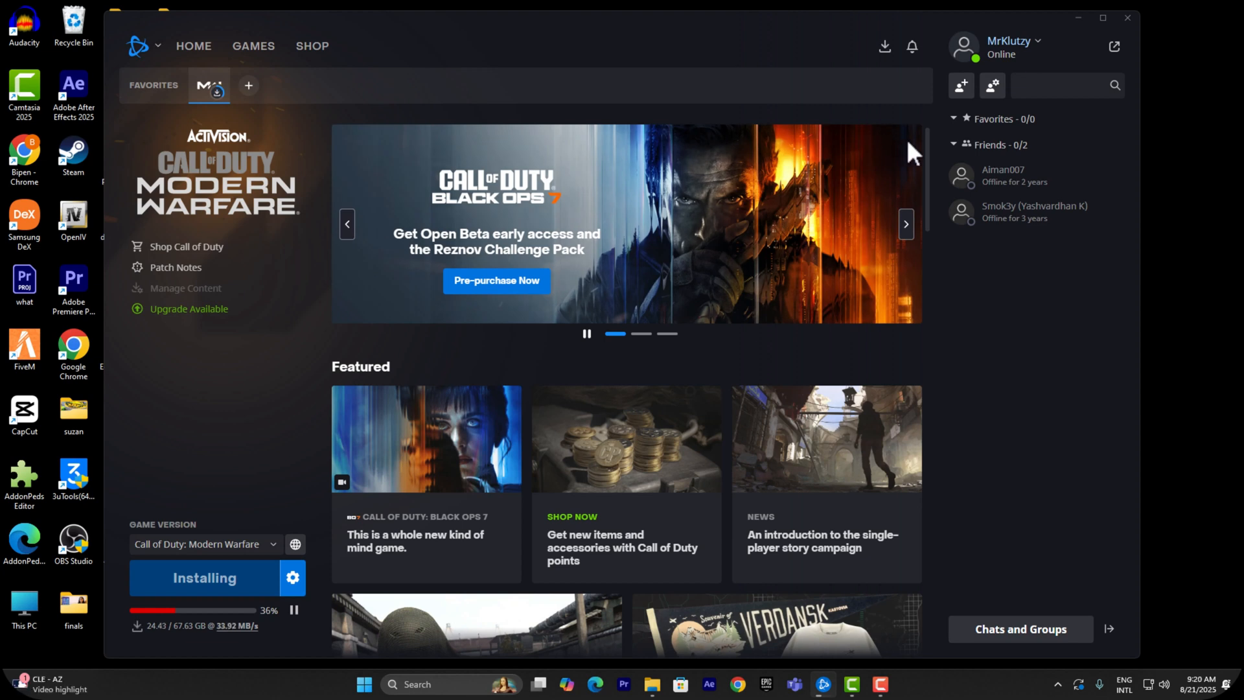
pyautogui.click(1014, 46)
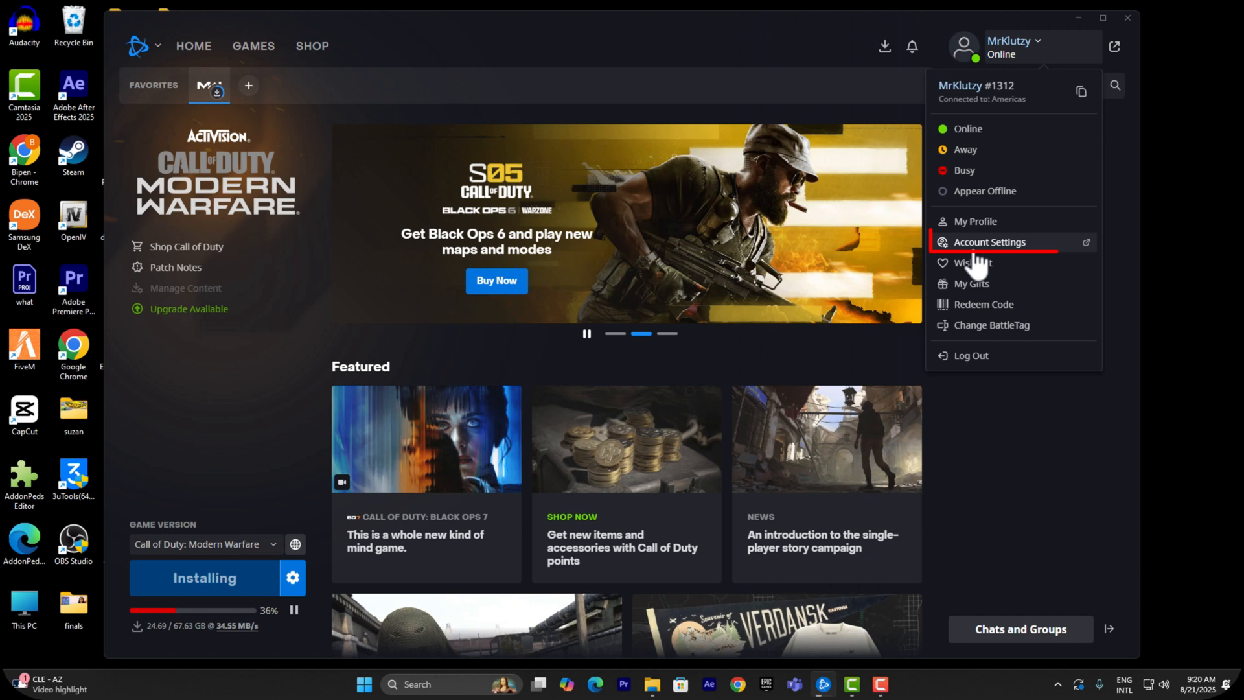
# - Choose Account Settings and scroll through the Account Overview page in the browser
pyautogui.click(990, 241)
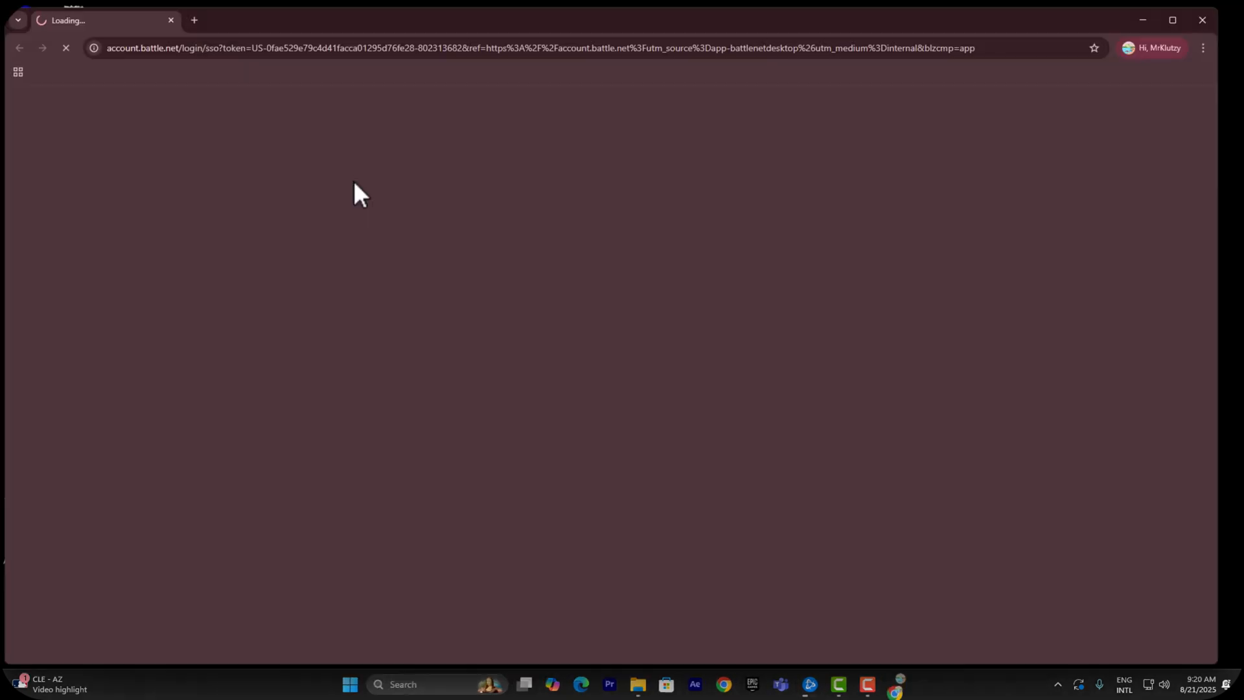
pyautogui.moveTo(365, 119)
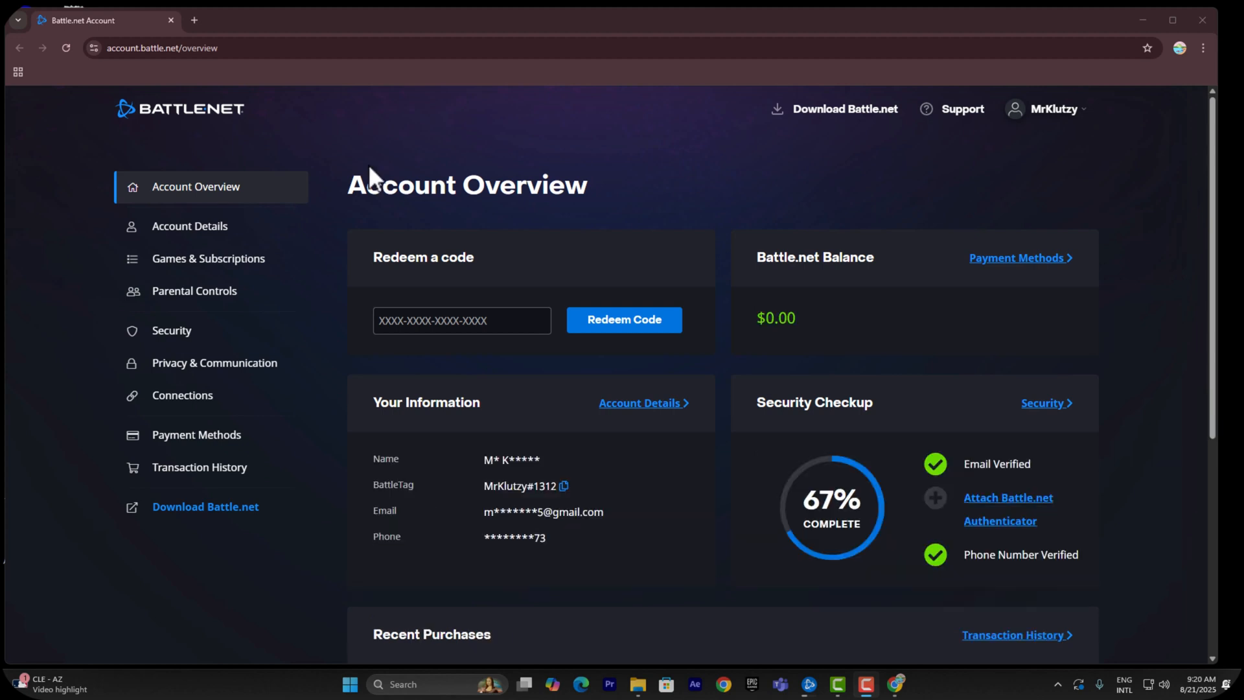
pyautogui.scroll(-3)
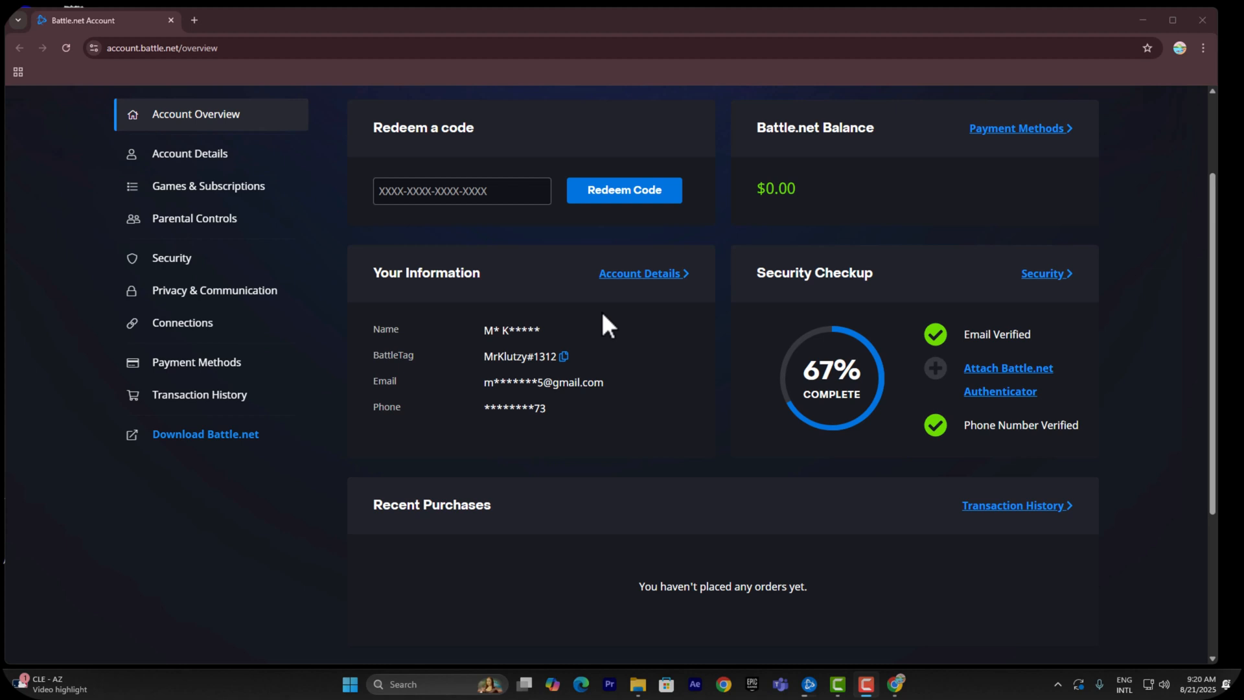
pyautogui.moveTo(1044, 273)
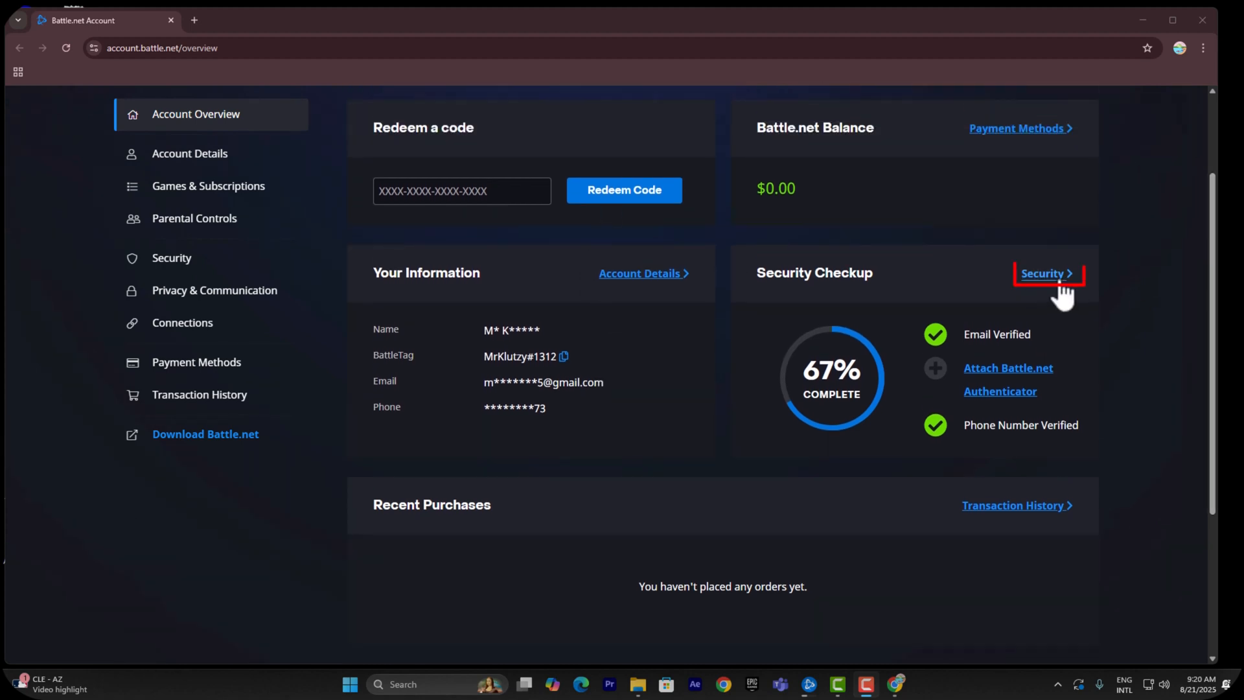
# - Follow the Security Checkup link and scroll to the inactive Battle.net Authenticator section
pyautogui.click(1046, 273)
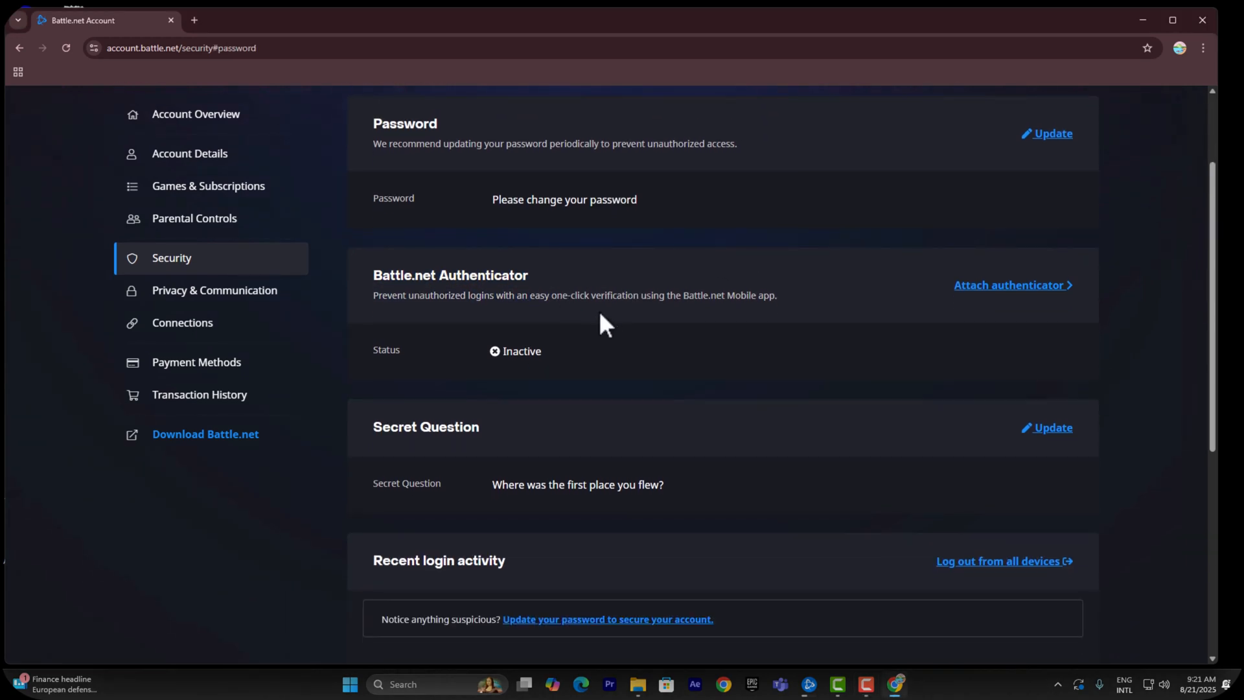
pyautogui.moveTo(550, 298)
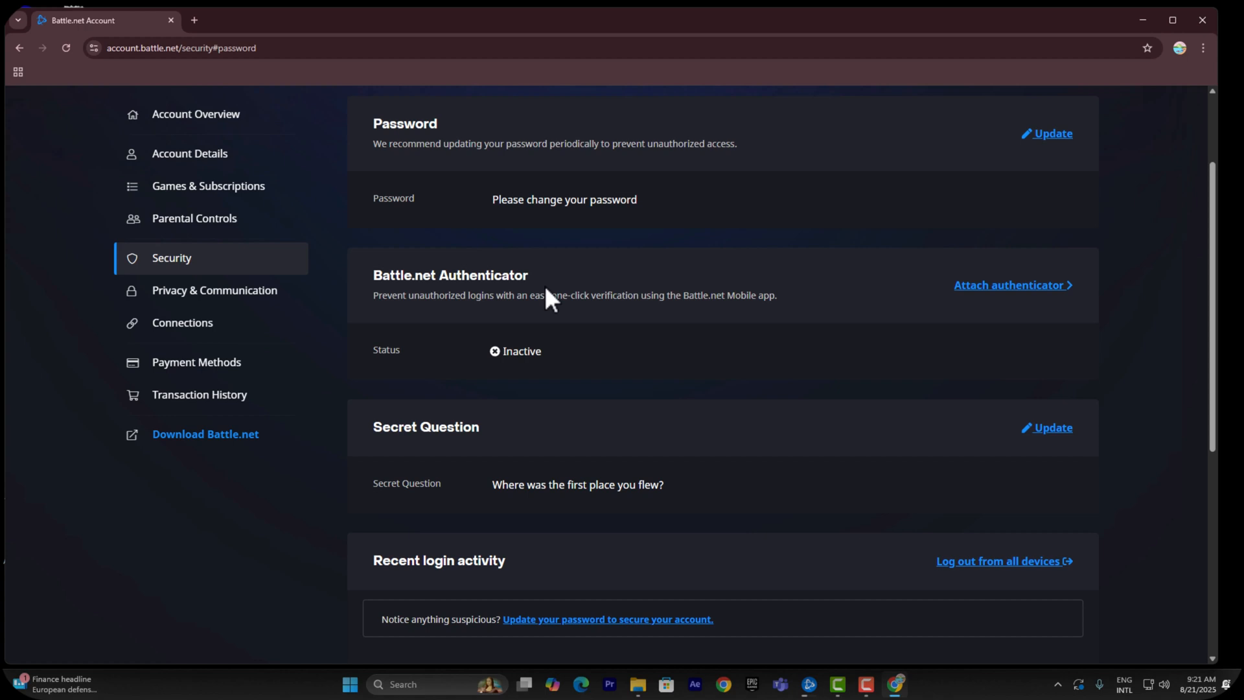
pyautogui.scroll(-3)
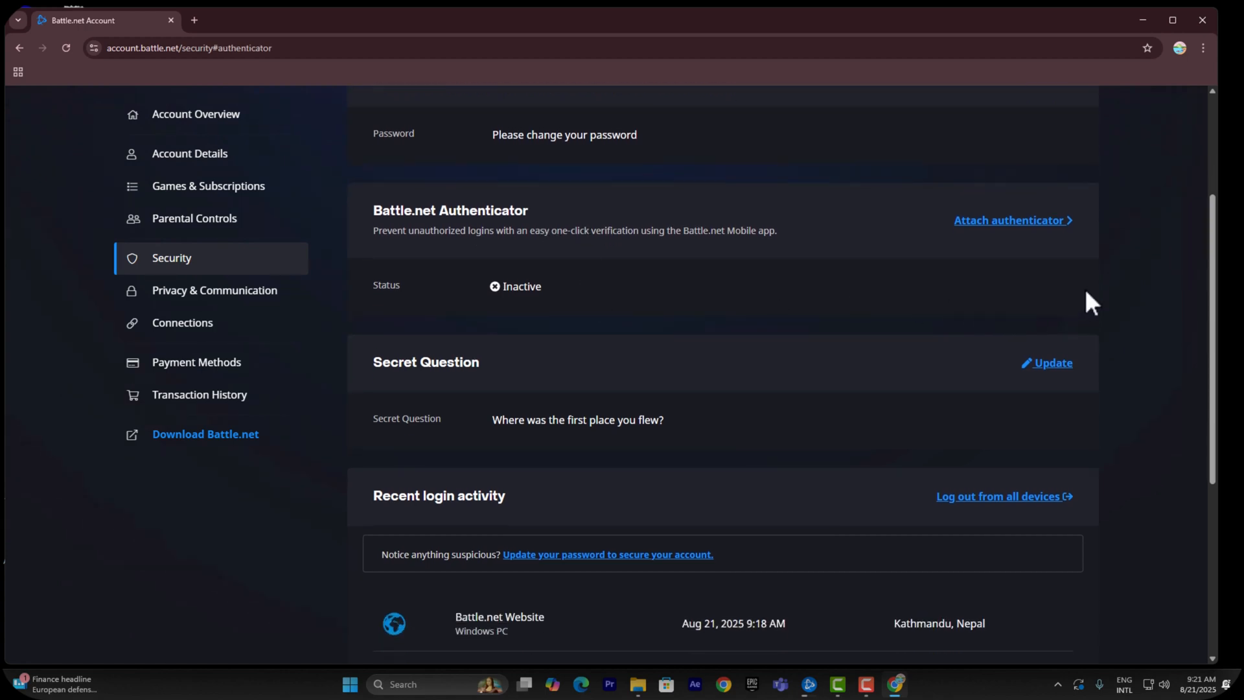
pyautogui.moveTo(1012, 220)
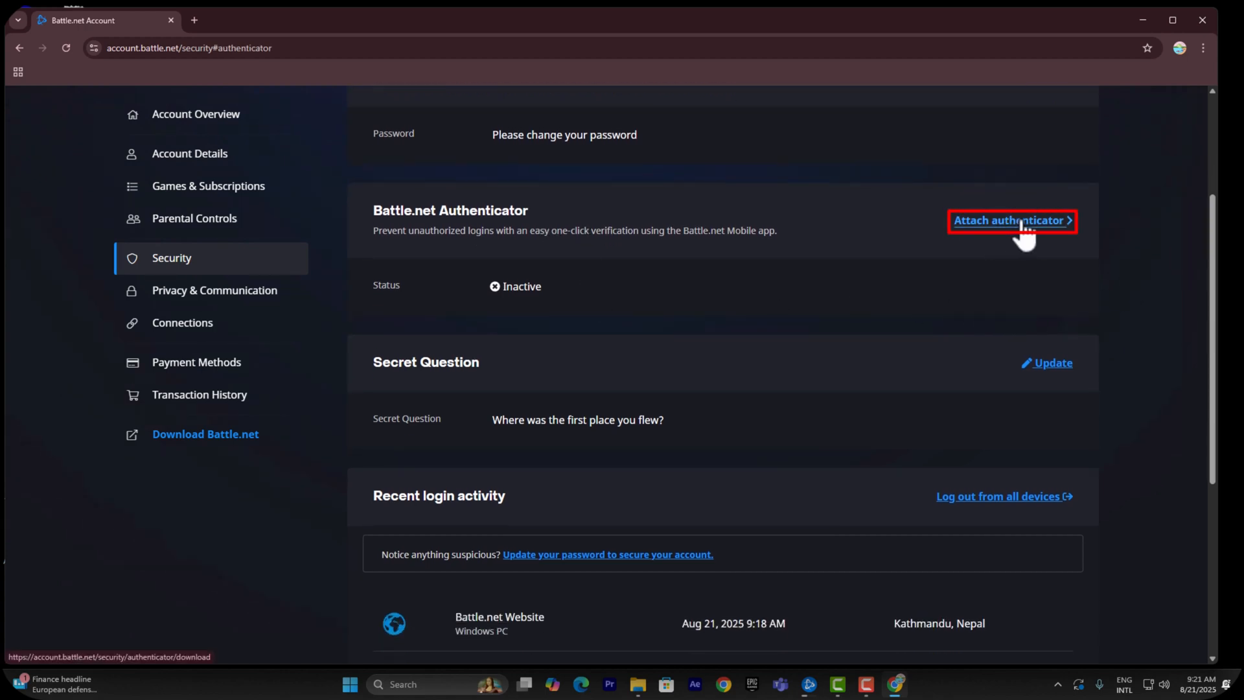
# - Choose 'Attach authenticator' to reach the App Store and Google Play download page
pyautogui.click(1011, 219)
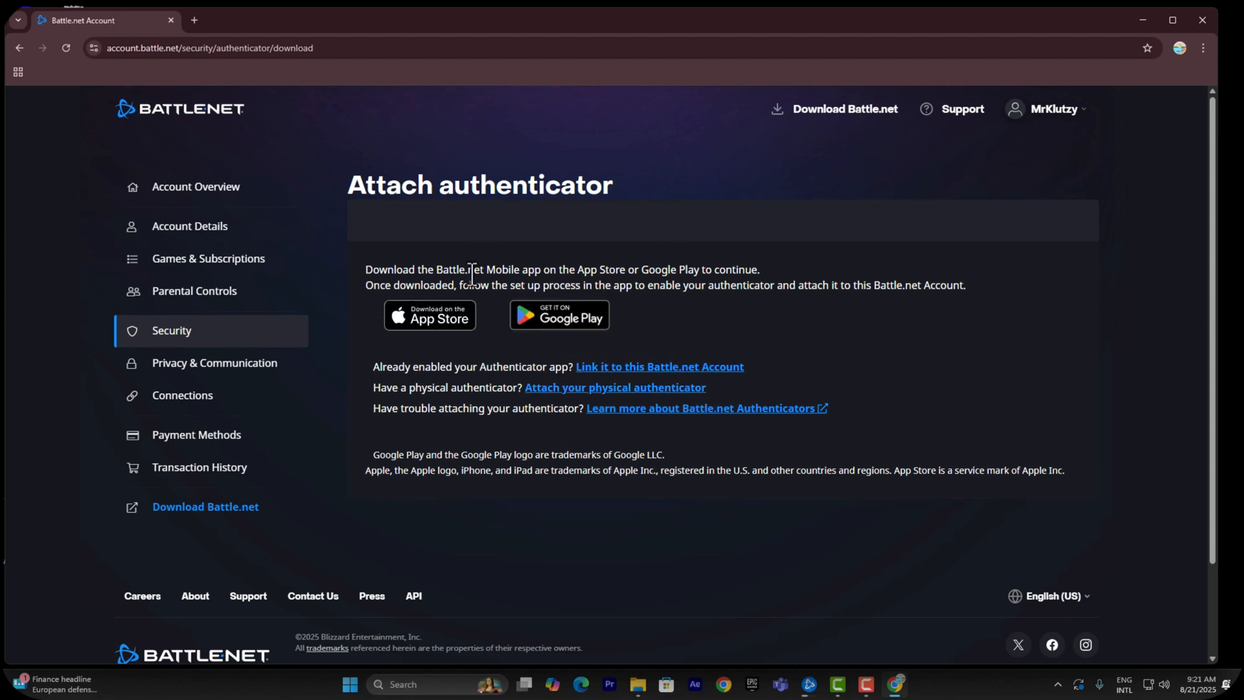
pyautogui.moveTo(687, 285)
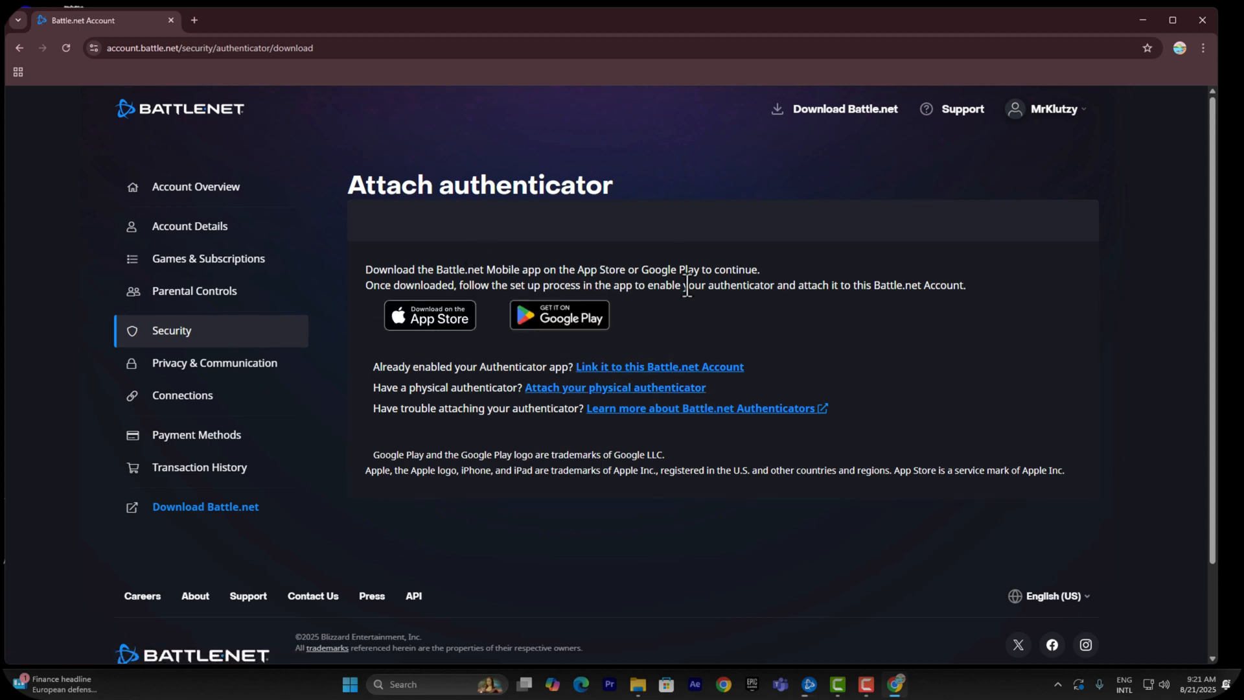
pyautogui.moveTo(718, 353)
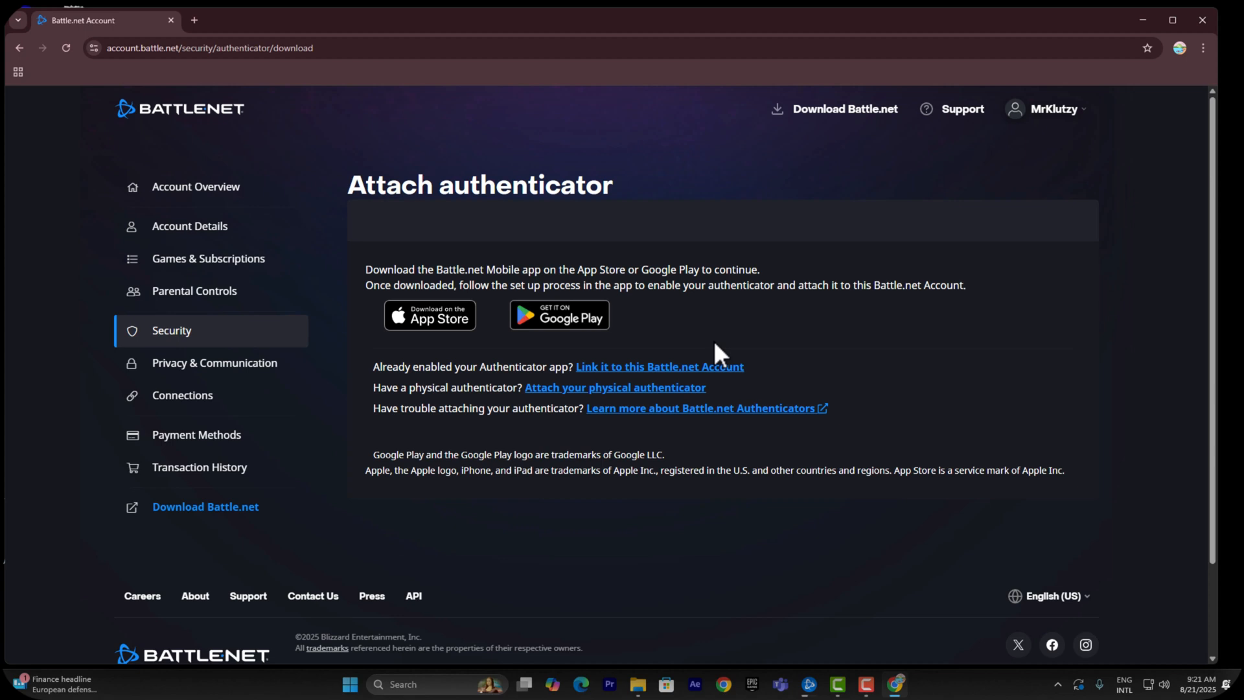
pyautogui.moveTo(884, 324)
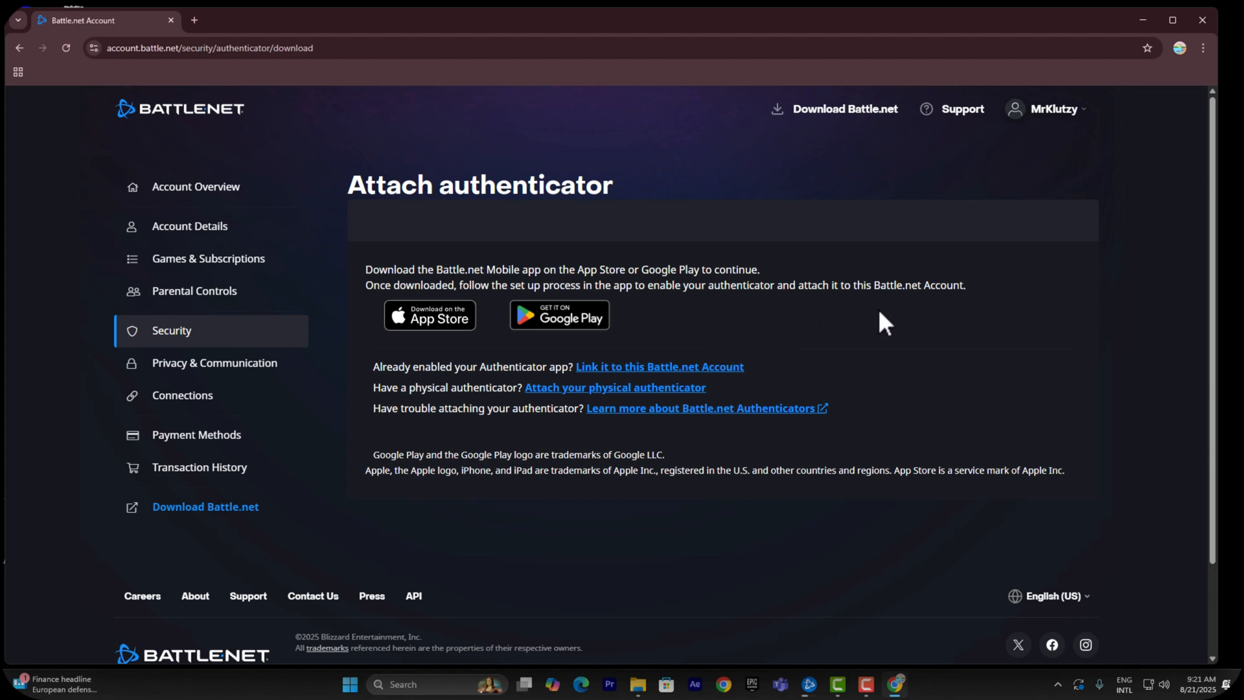
pyautogui.moveTo(475, 357)
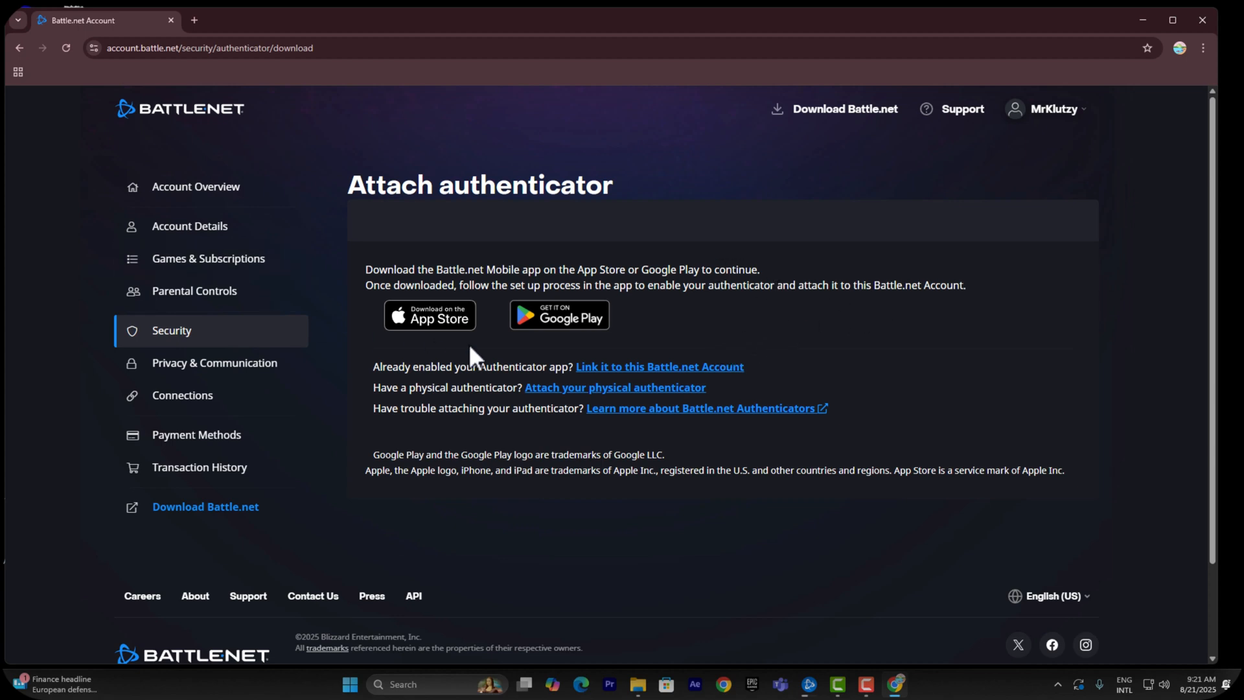
pyautogui.moveTo(894, 353)
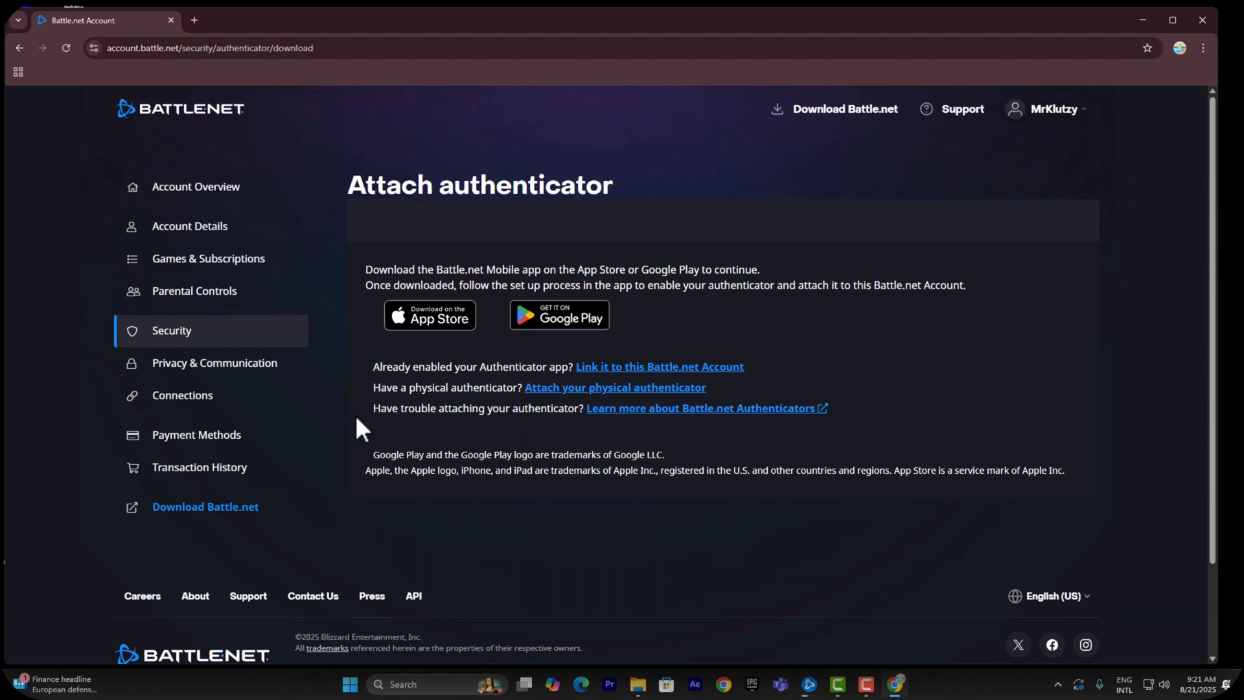
pyautogui.moveTo(368, 333)
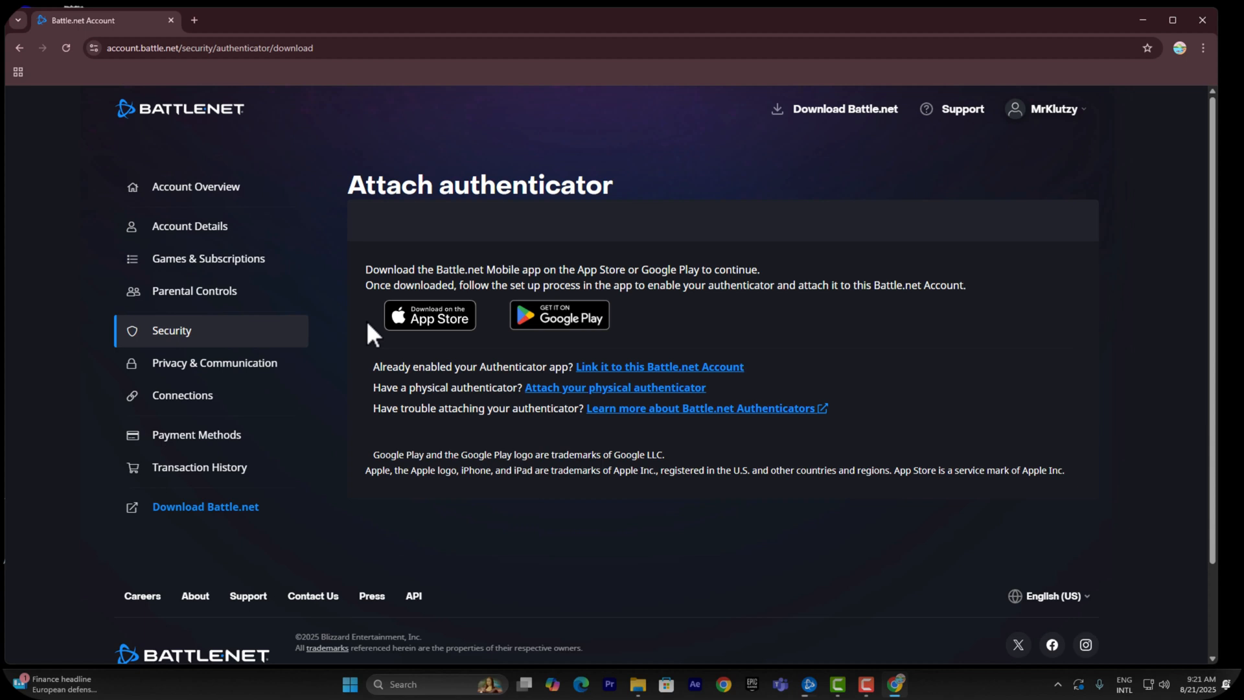
# - Go through Account Details to the Account Overview page via the left sidebar
pyautogui.click(190, 226)
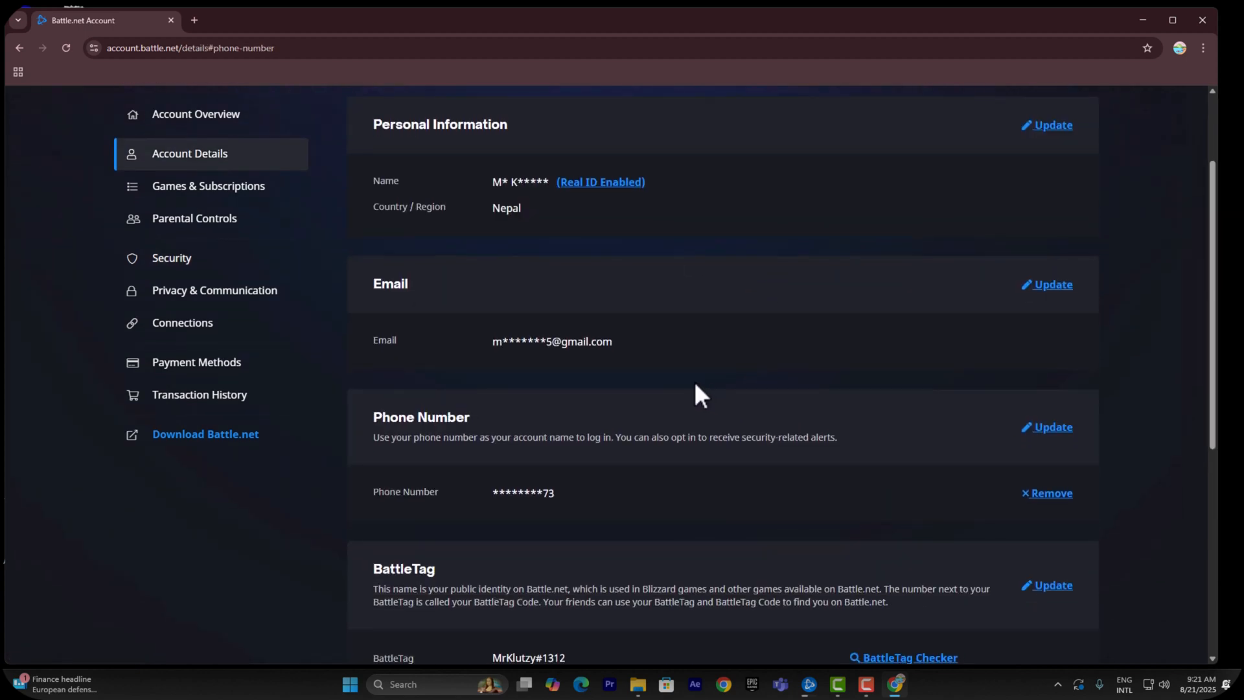
pyautogui.scroll(3)
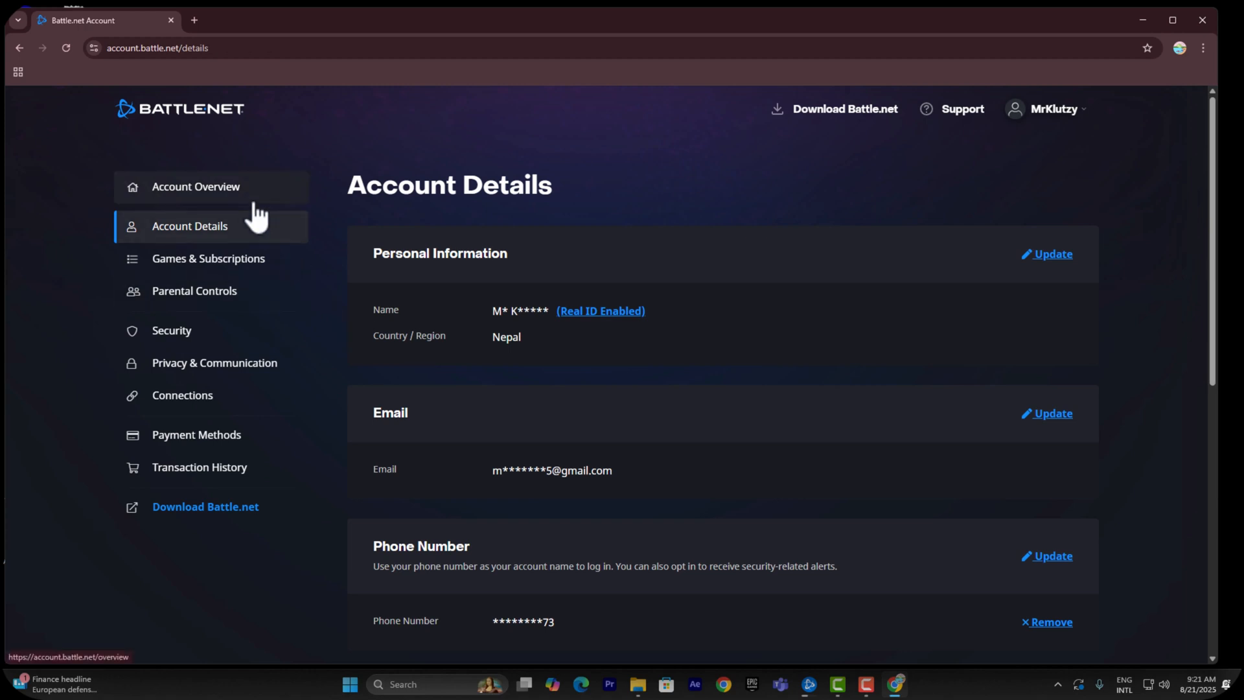
pyautogui.click(196, 187)
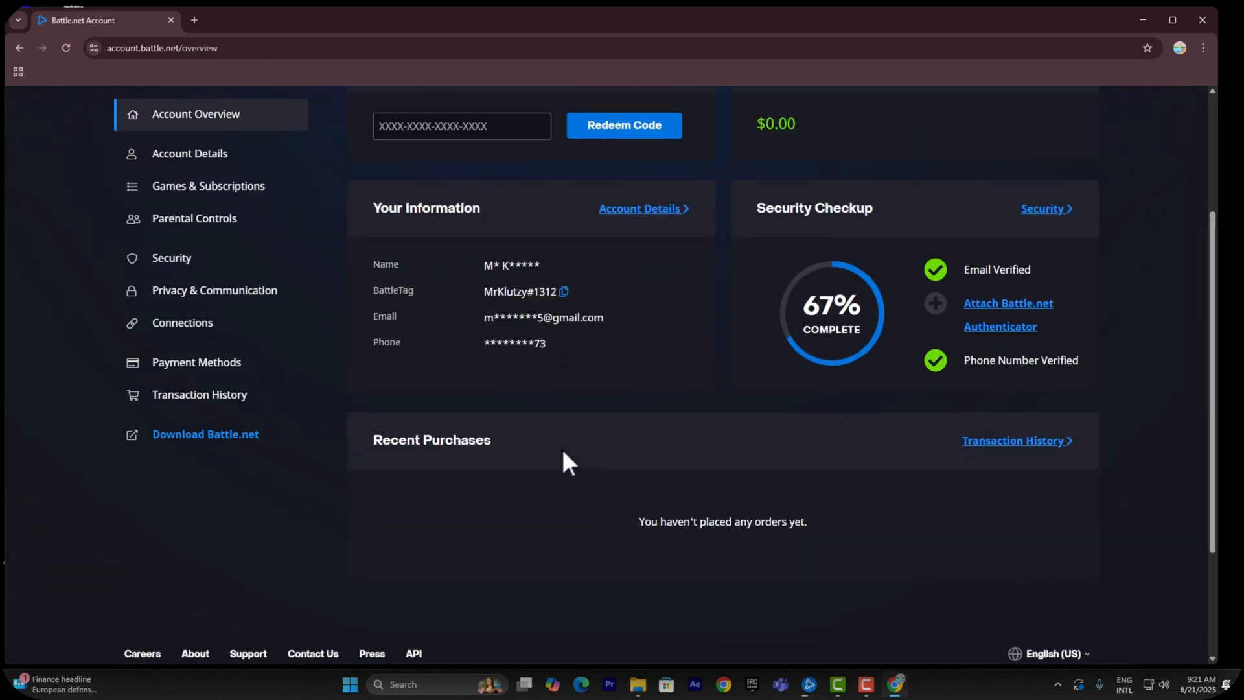
pyautogui.scroll(3)
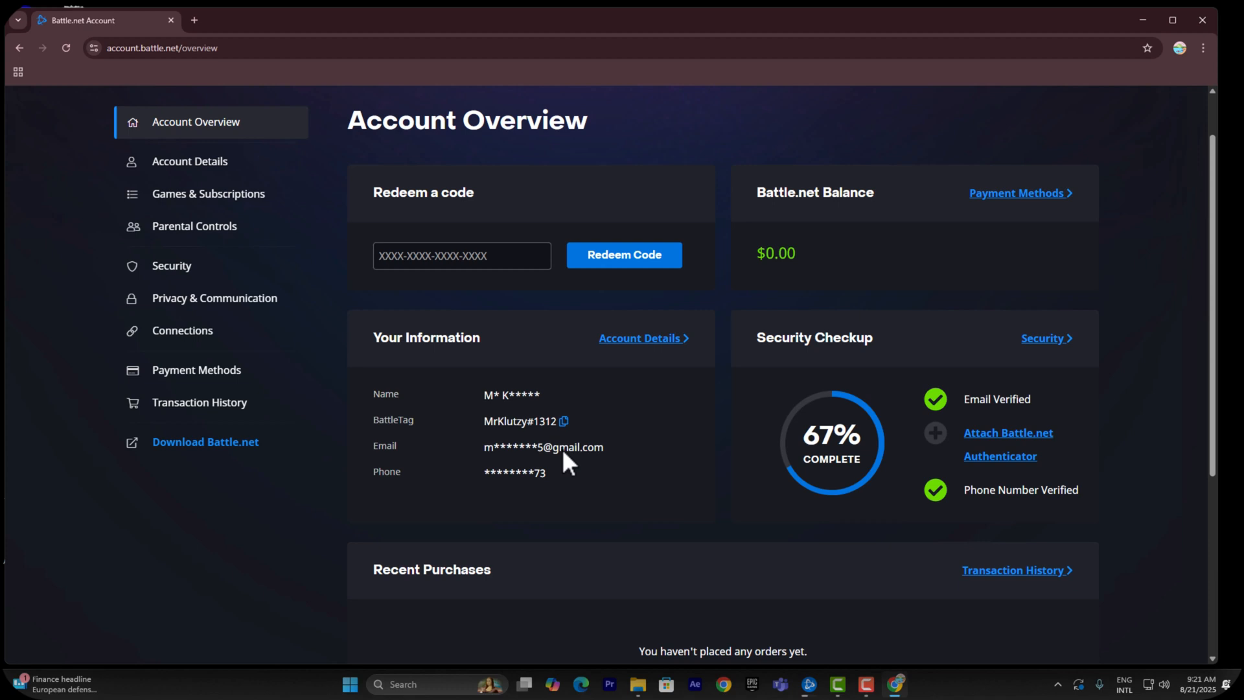
pyautogui.moveTo(419, 111)
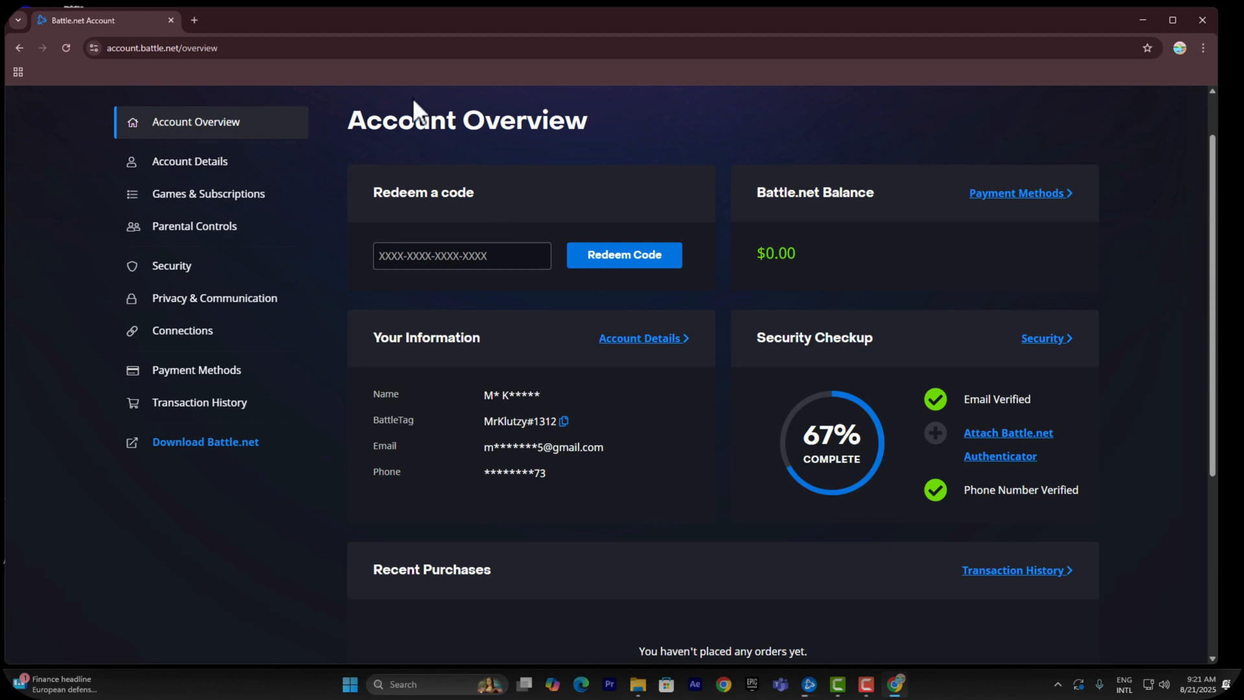